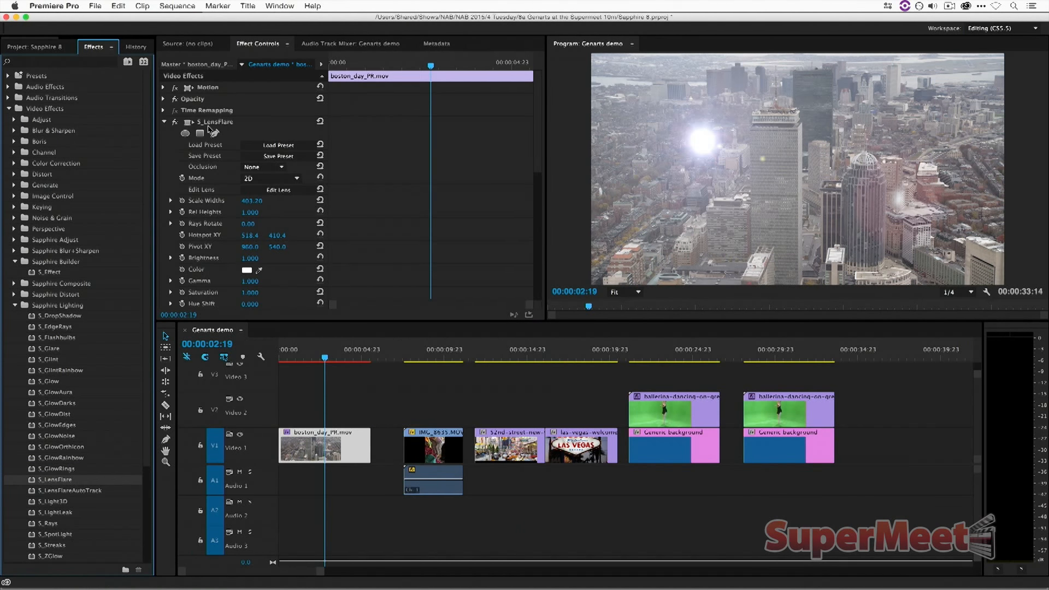
Step: Move the S_LensFlare hotspot over the tall tower, then settle it just left of the towers, and switch to Media Composer
{"action": "left_click", "coordinate": [214, 121]}
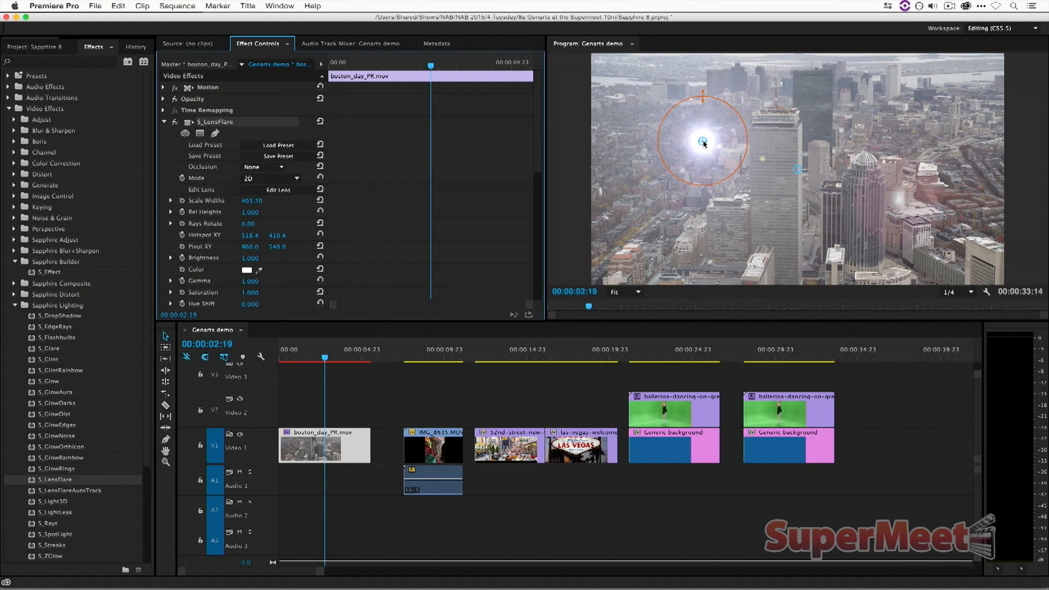
{"action": "left_click_drag", "start_coordinate": [703, 142], "coordinate": [793, 154]}
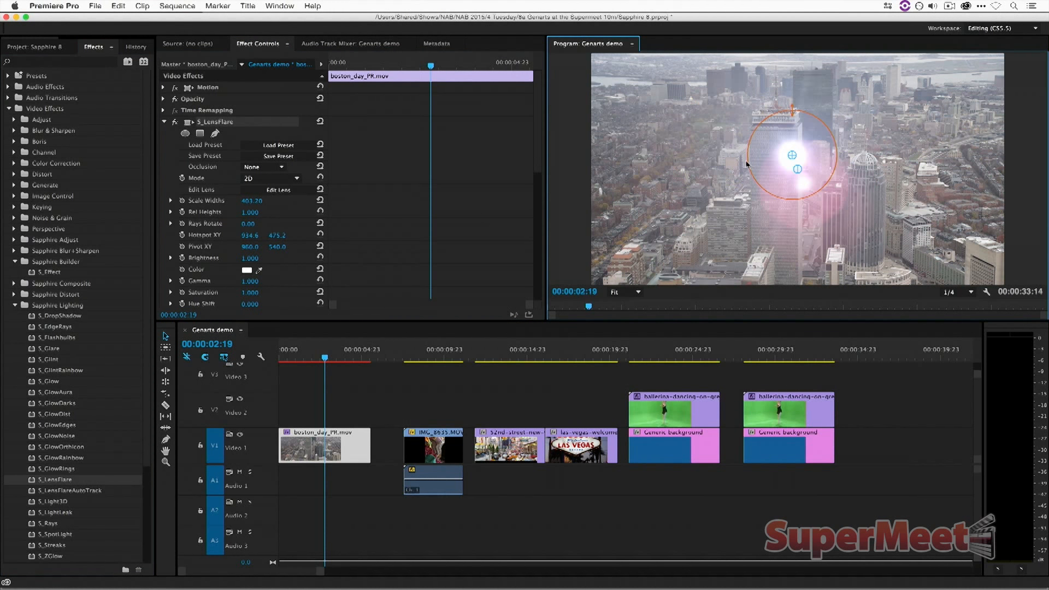
{"action": "left_click_drag", "start_coordinate": [792, 154], "coordinate": [703, 158]}
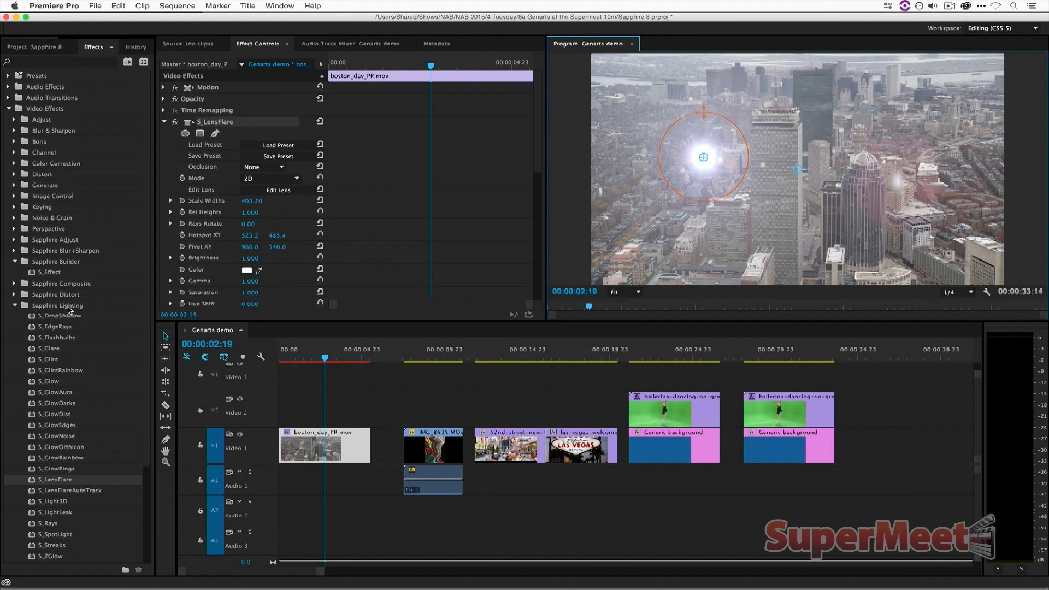
{"action": "key", "text": "cmd+tab"}
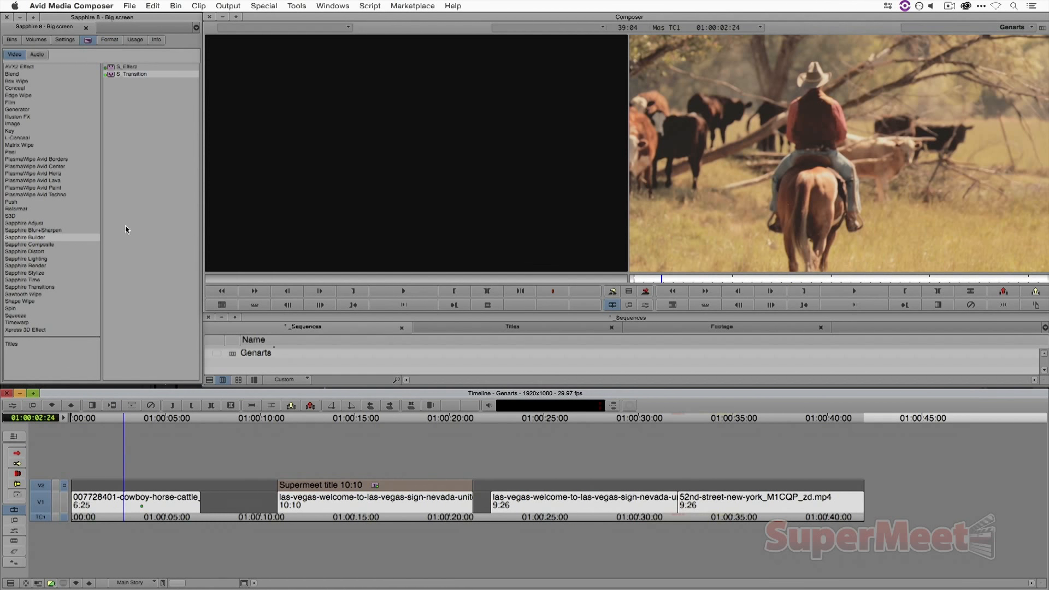
{"action": "mouse_move", "coordinate": [52, 272]}
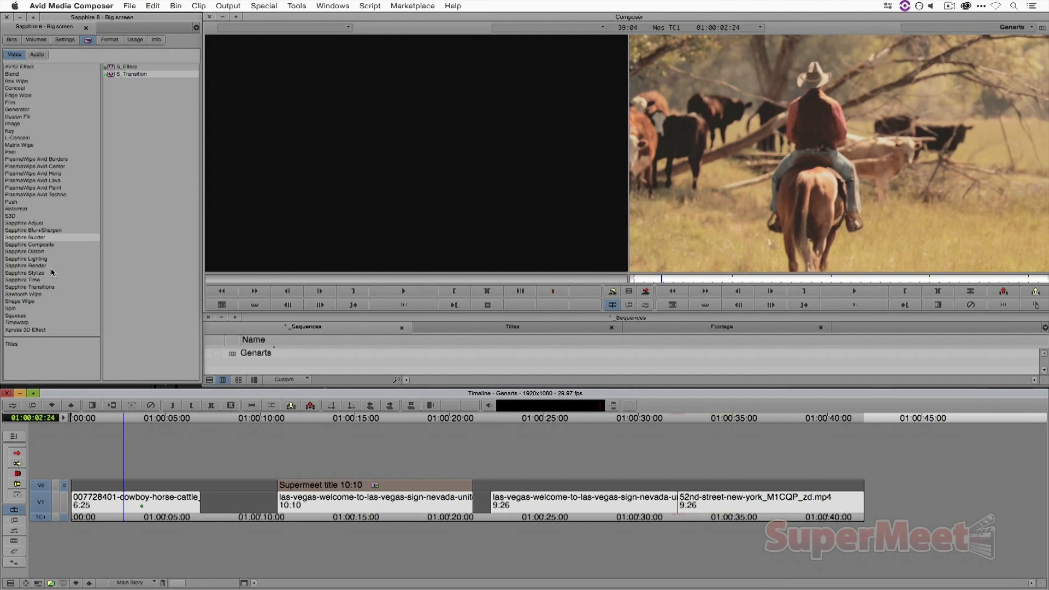
Step: Browse the Sapphire Stylize category, then list the Sapphire Lighting effects in the Effect Palette
{"action": "left_click", "coordinate": [25, 274]}
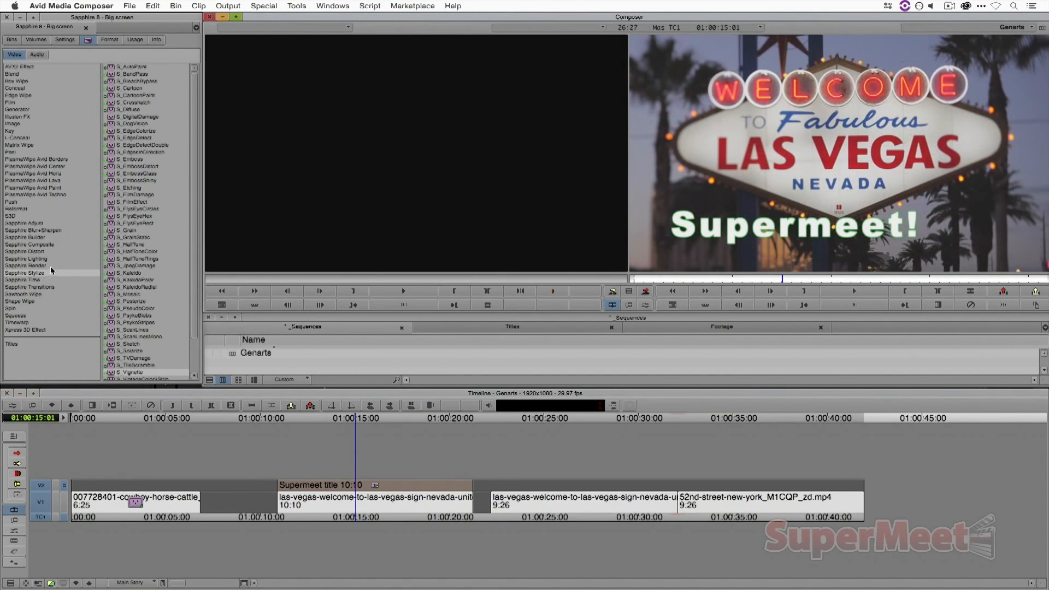
{"action": "left_click", "coordinate": [26, 259]}
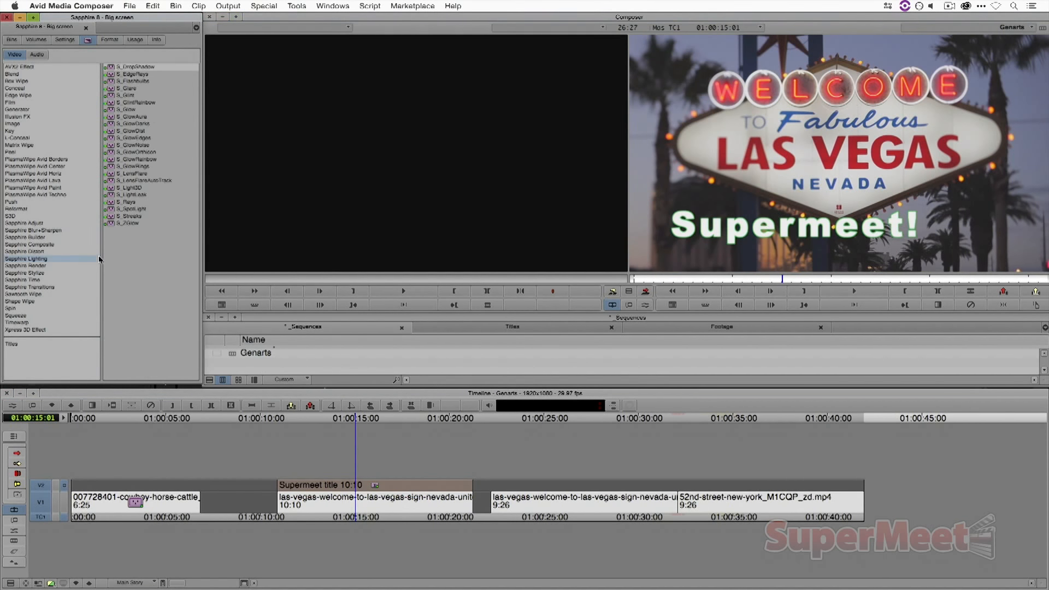